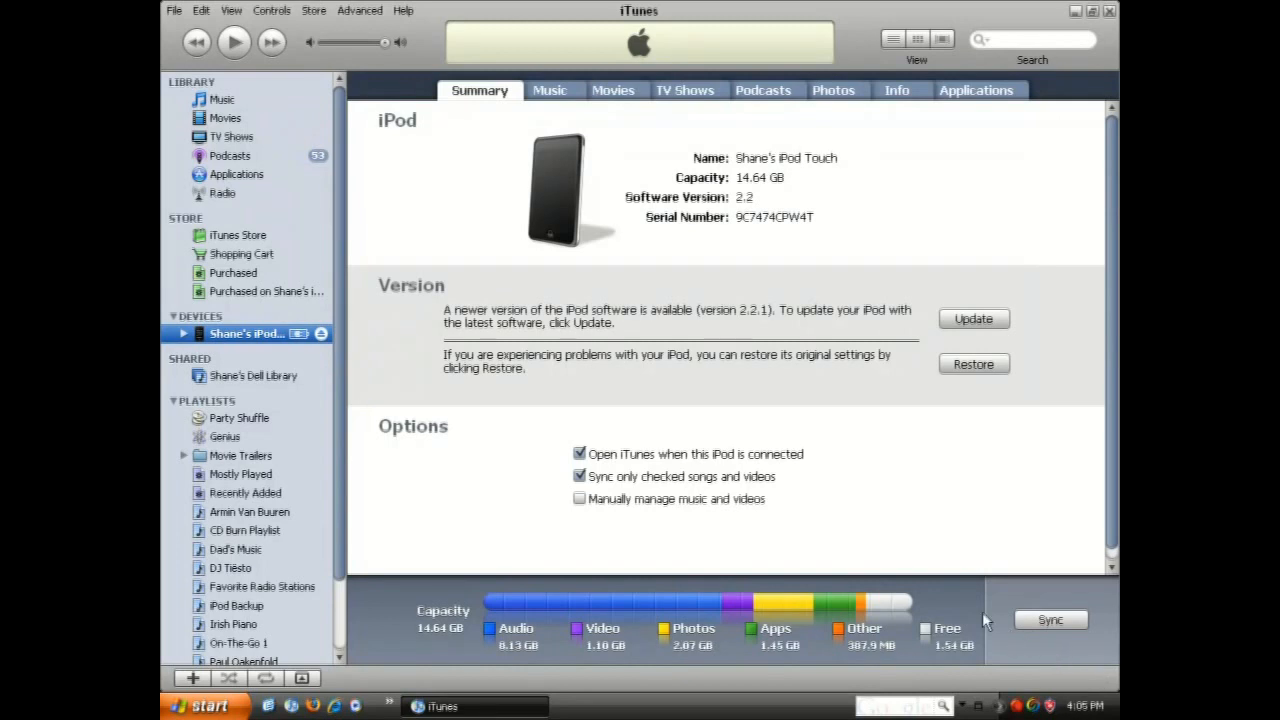
mouse_move(889, 531)
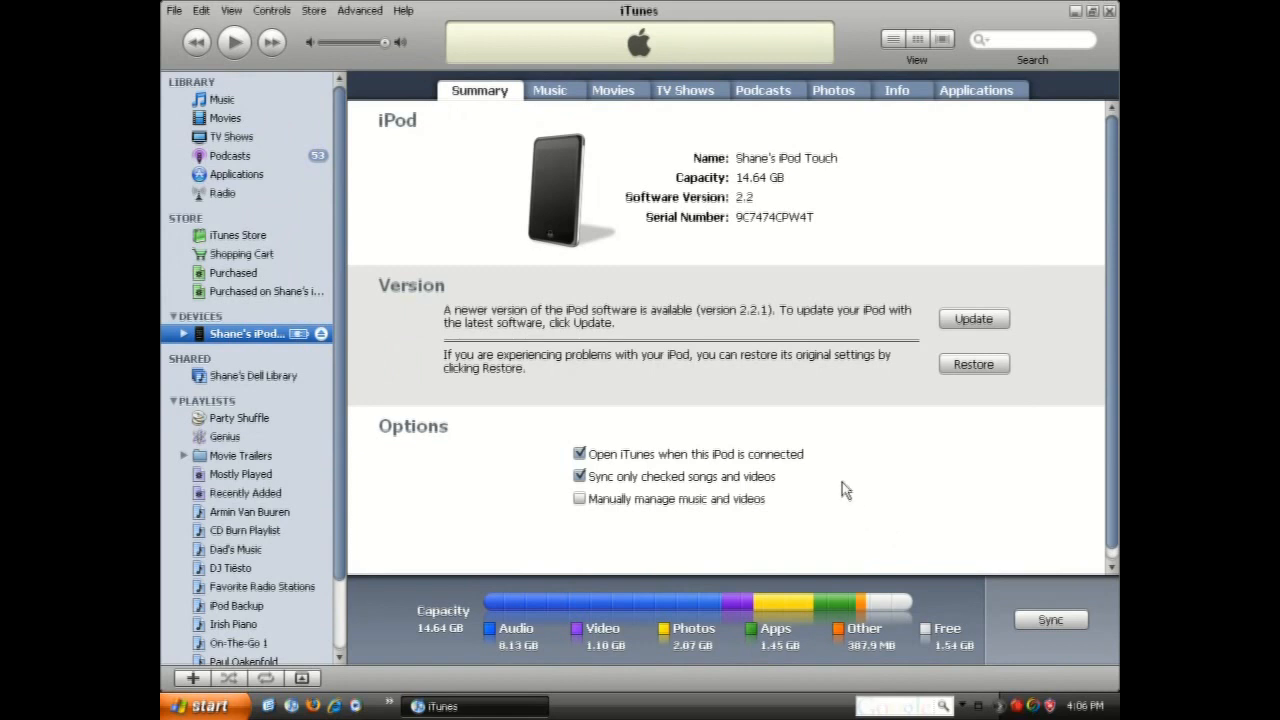
mouse_move(843, 488)
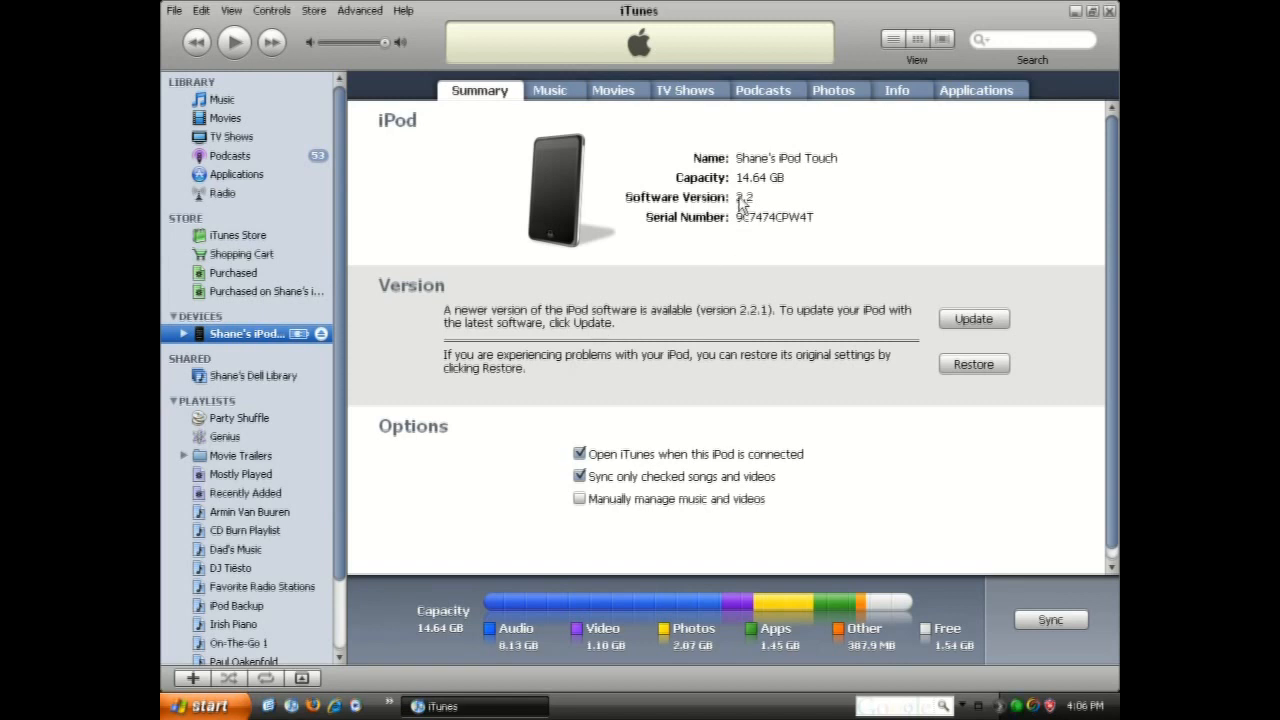
mouse_move(750, 327)
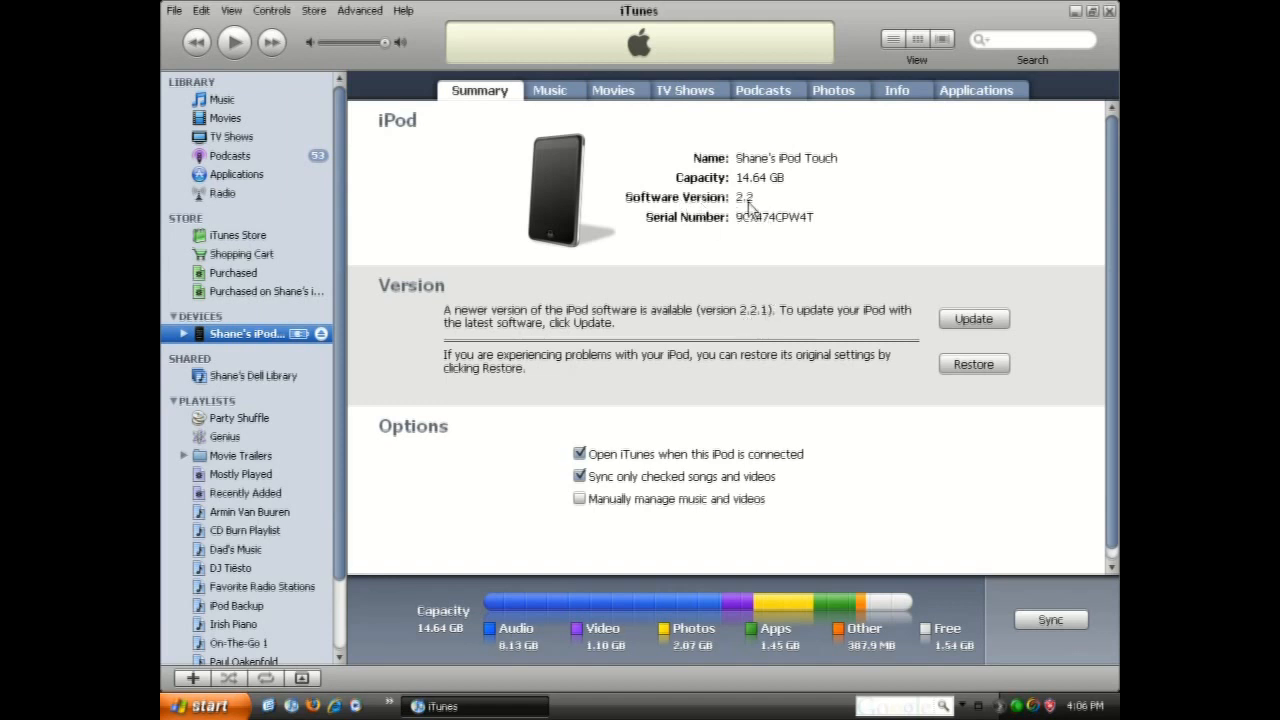
mouse_move(788, 190)
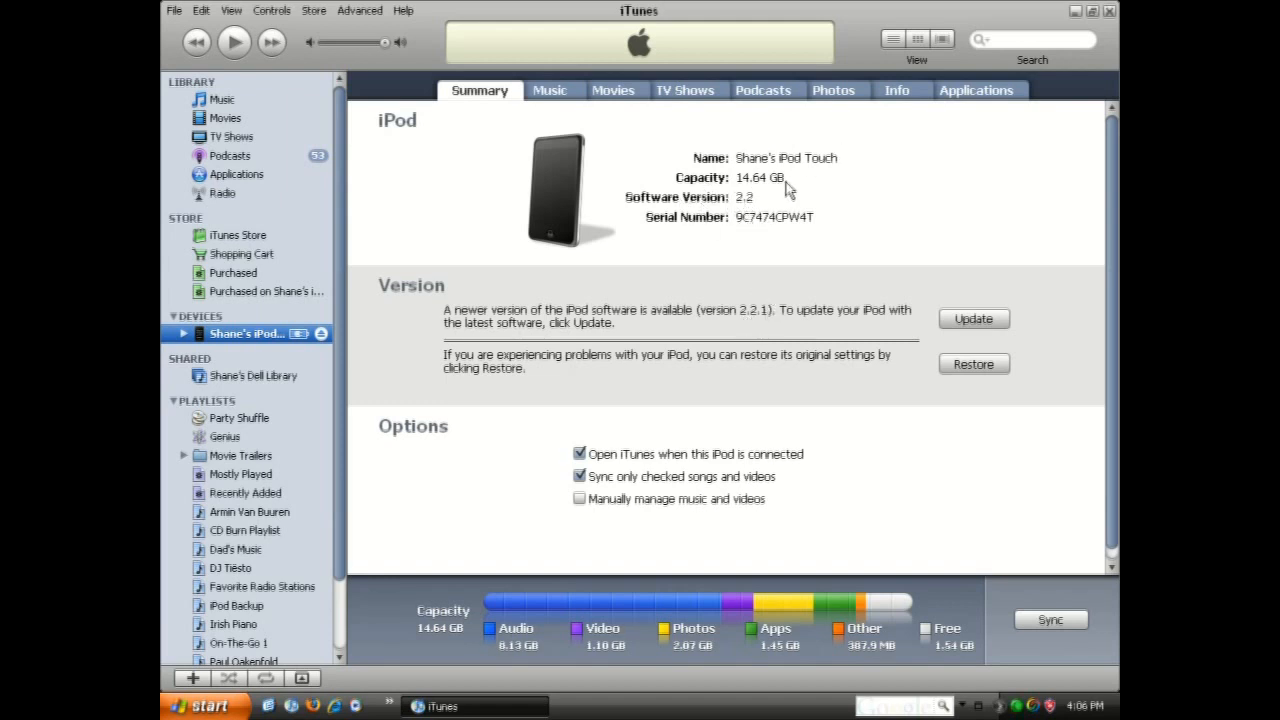
mouse_move(518, 147)
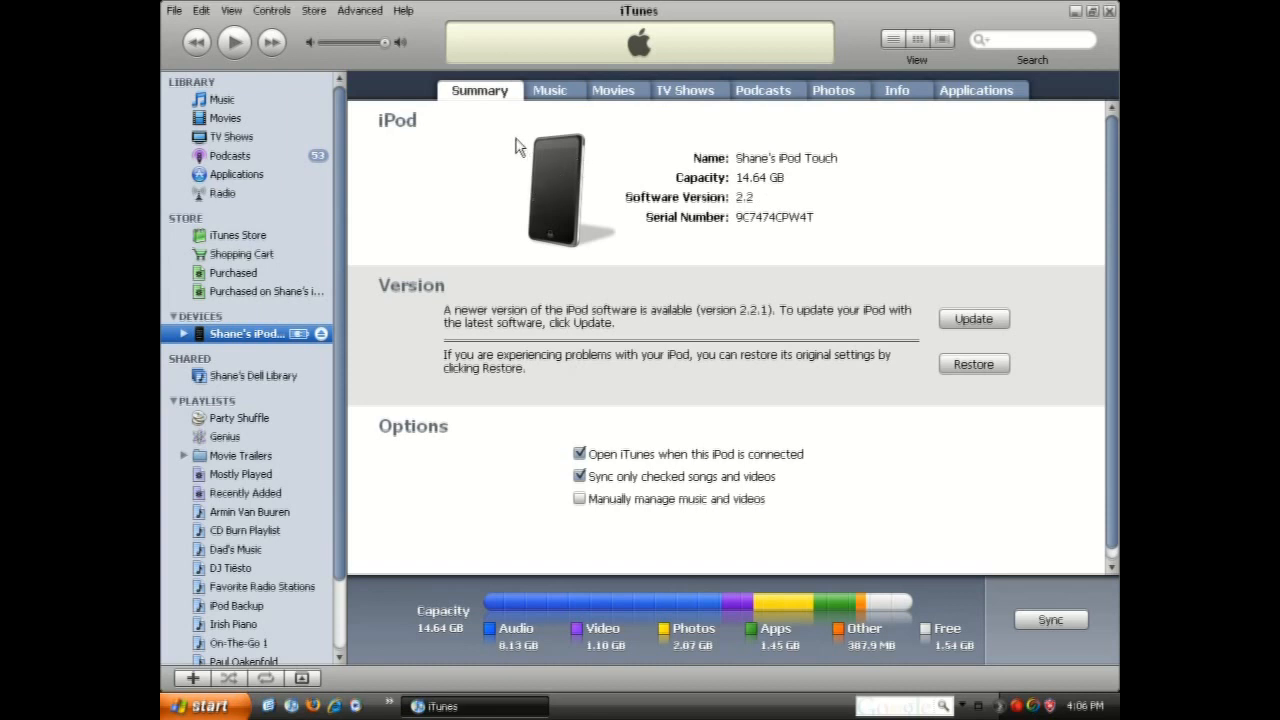
mouse_move(610, 338)
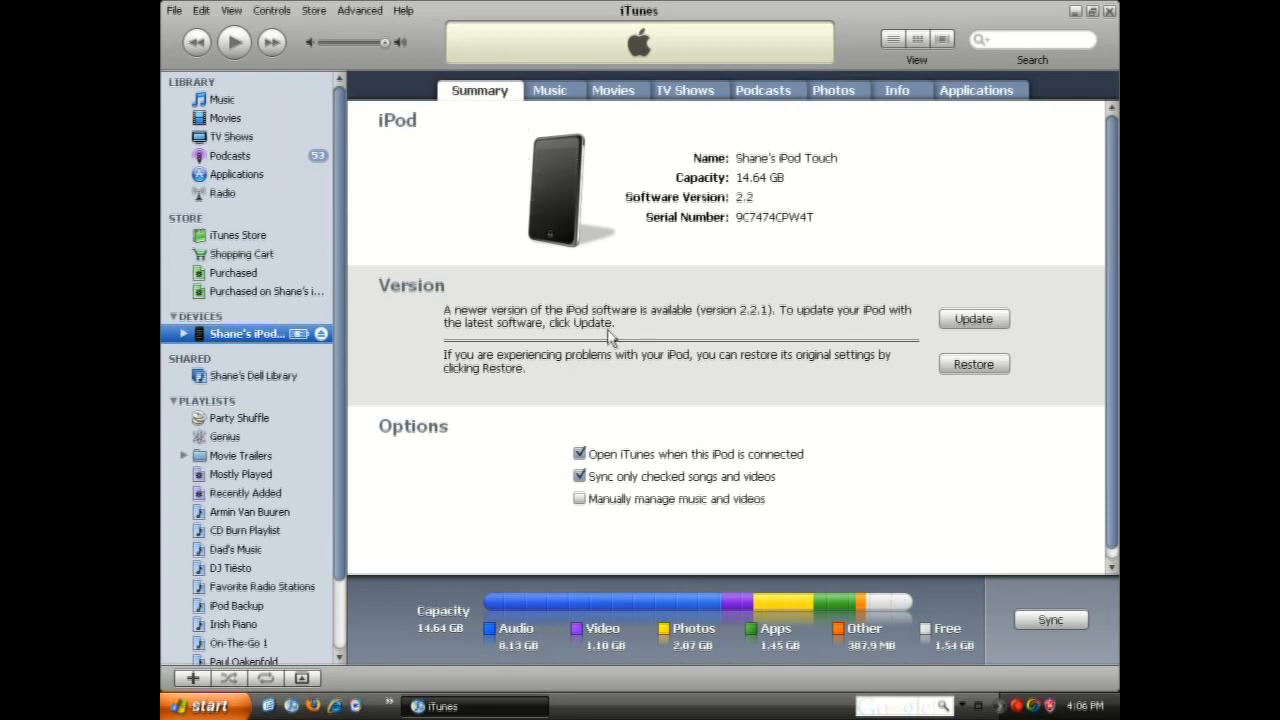
mouse_move(640, 383)
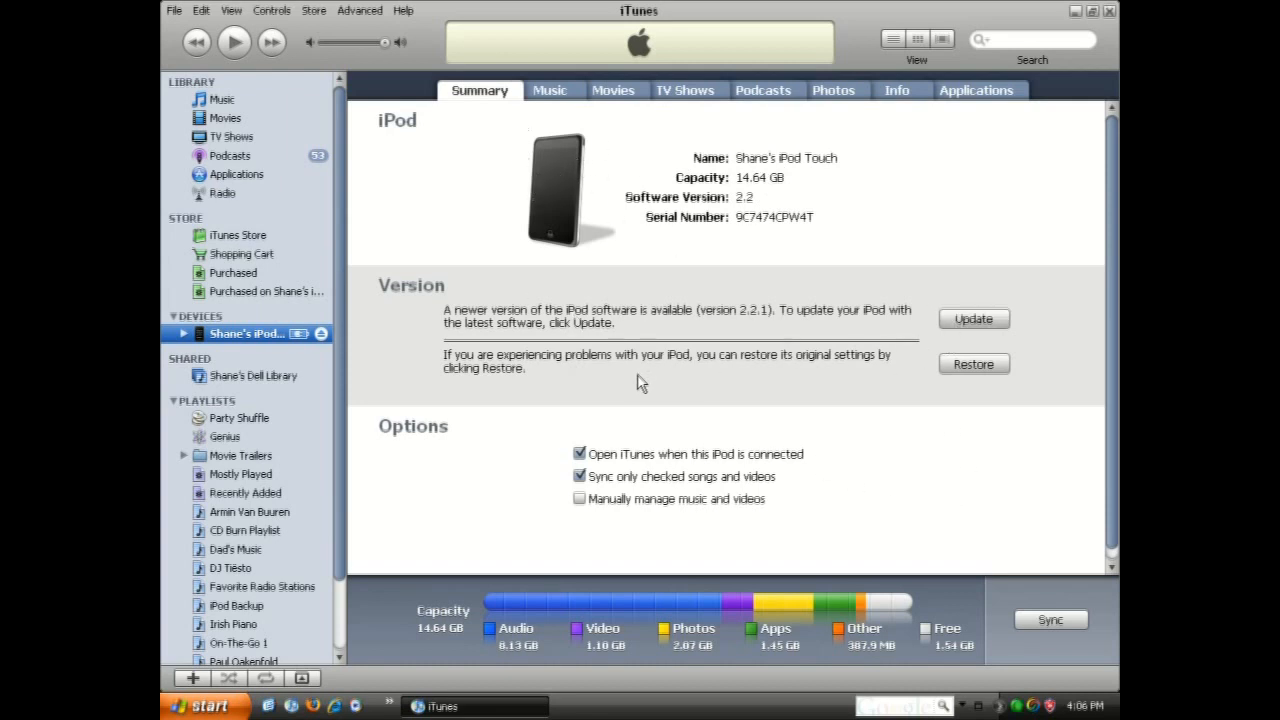
mouse_move(638, 374)
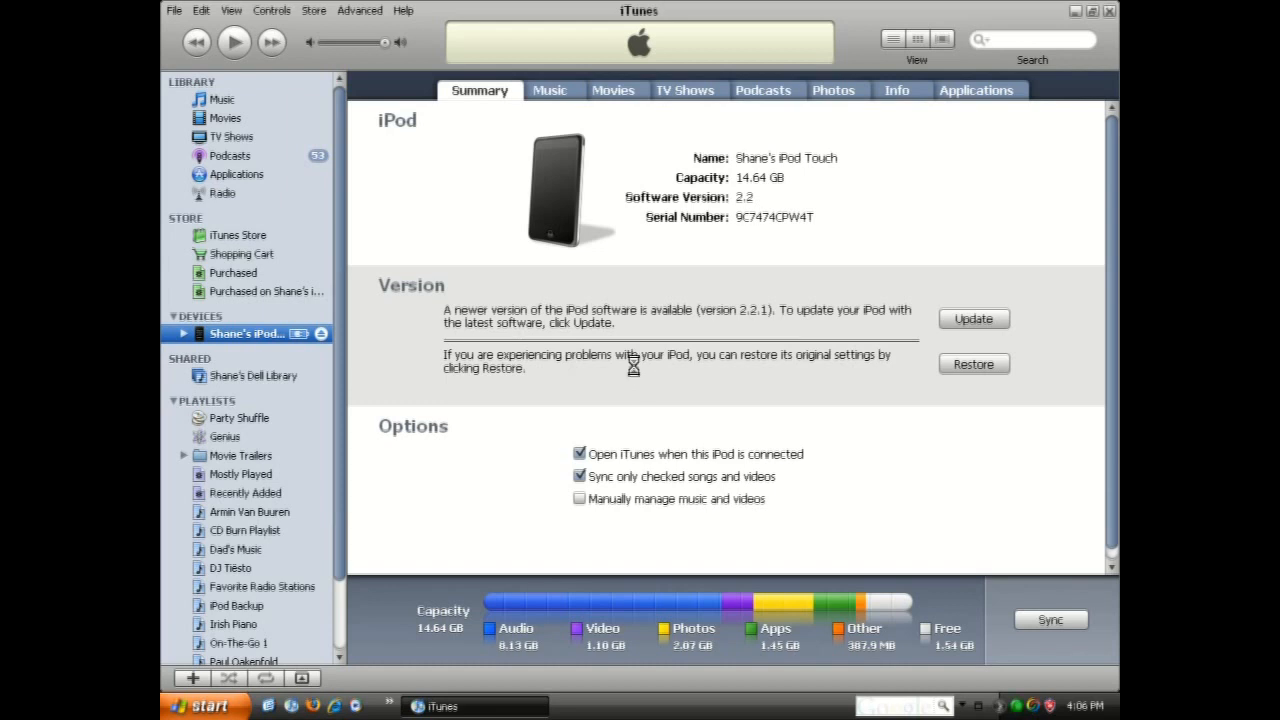
Begin the iPod software update and scroll the 2.2.1 release notes down to the support links
click(973, 318)
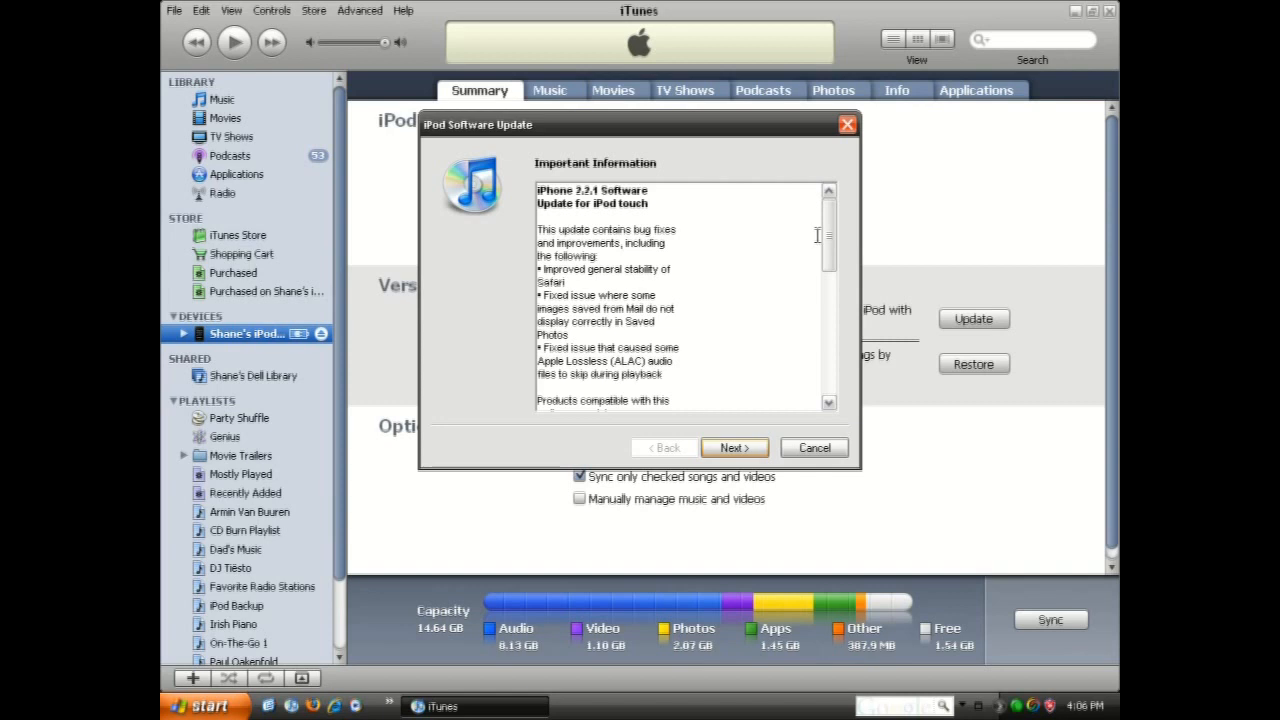
mouse_move(805, 239)
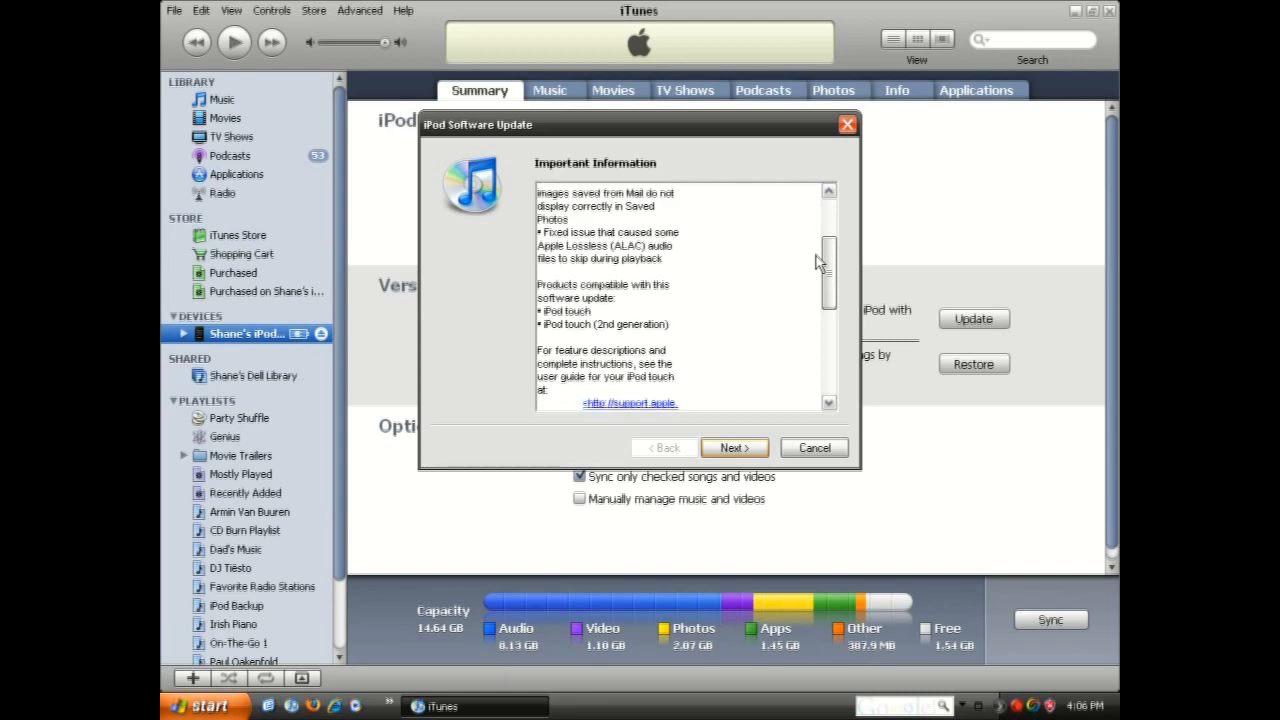
scroll(down, 3)
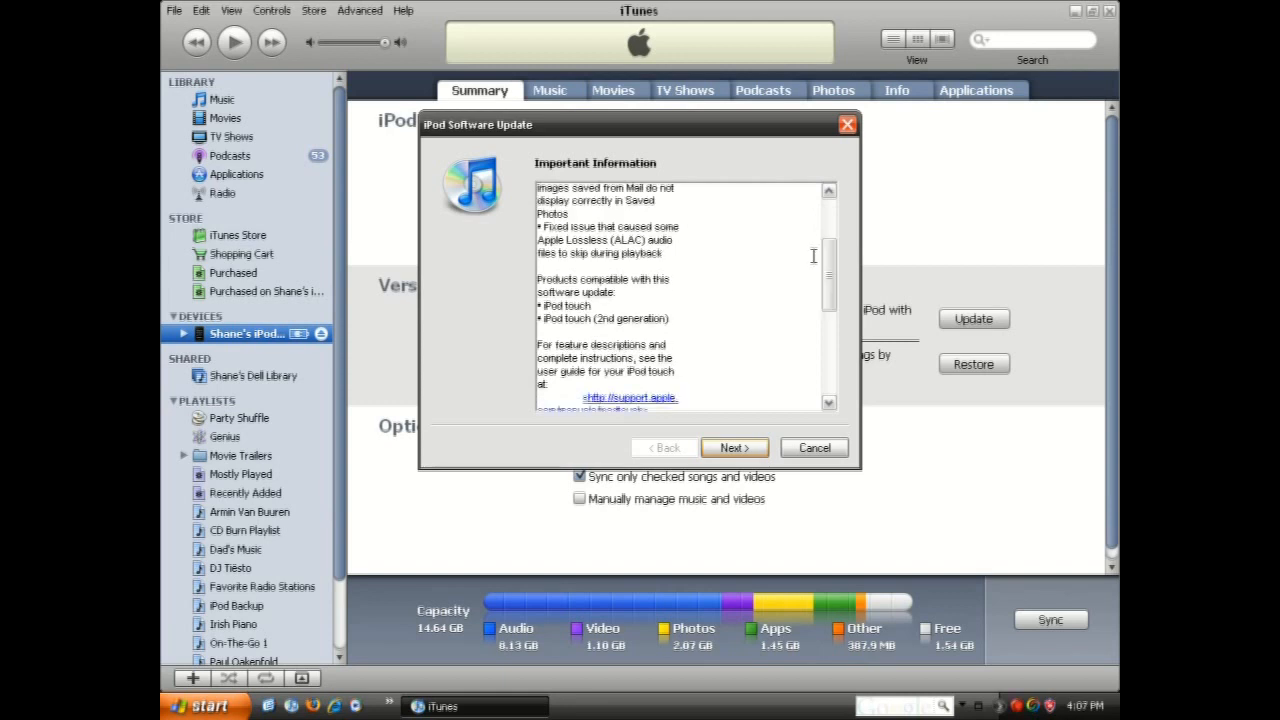
scroll(down, 3)
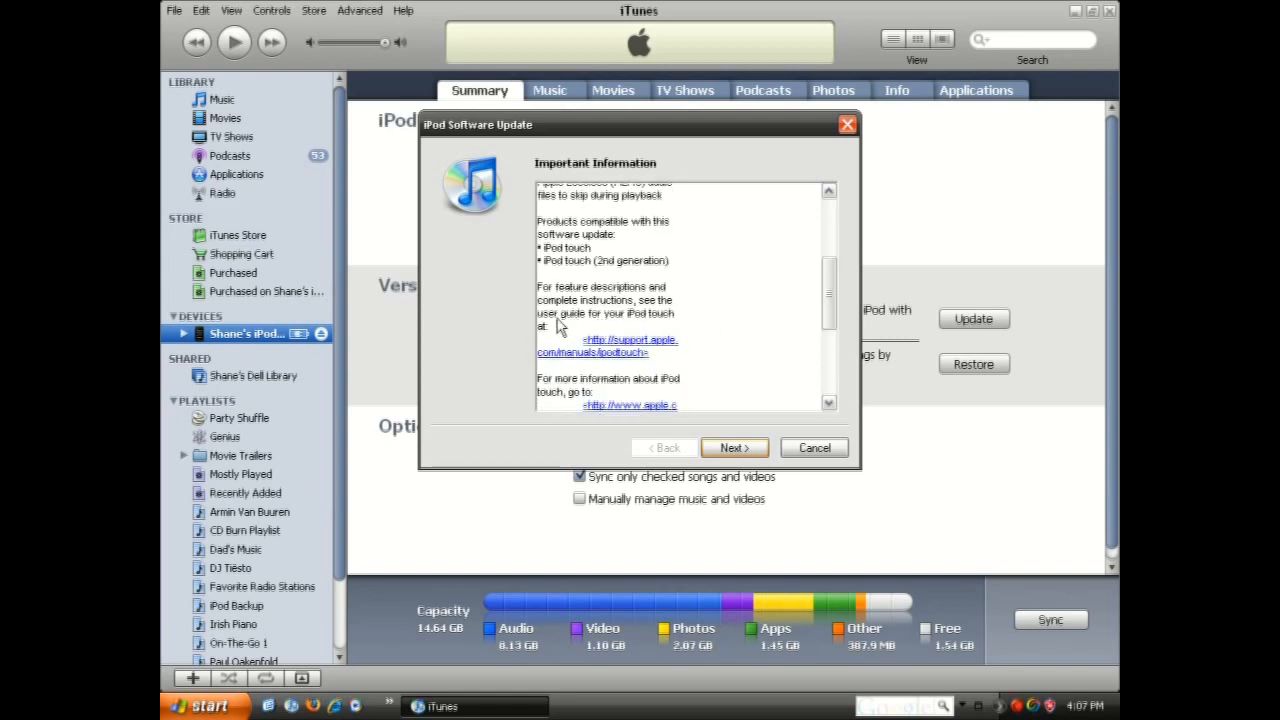
mouse_move(575, 323)
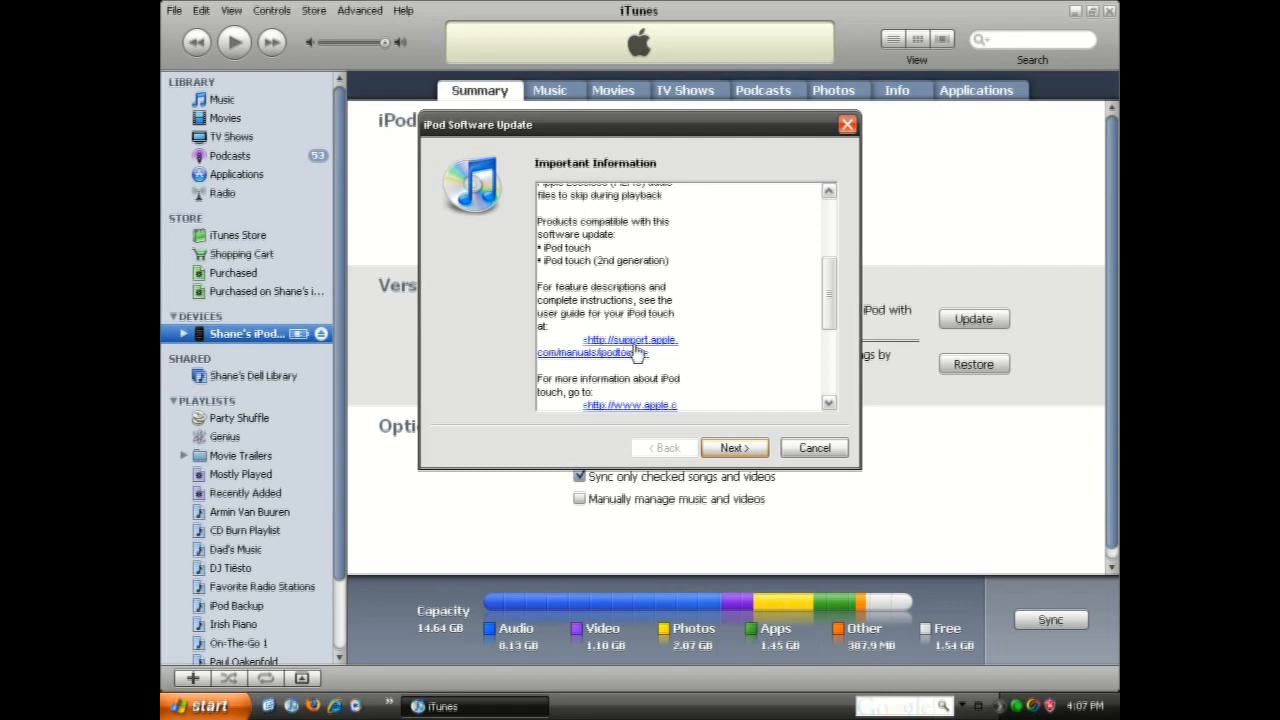
mouse_move(643, 390)
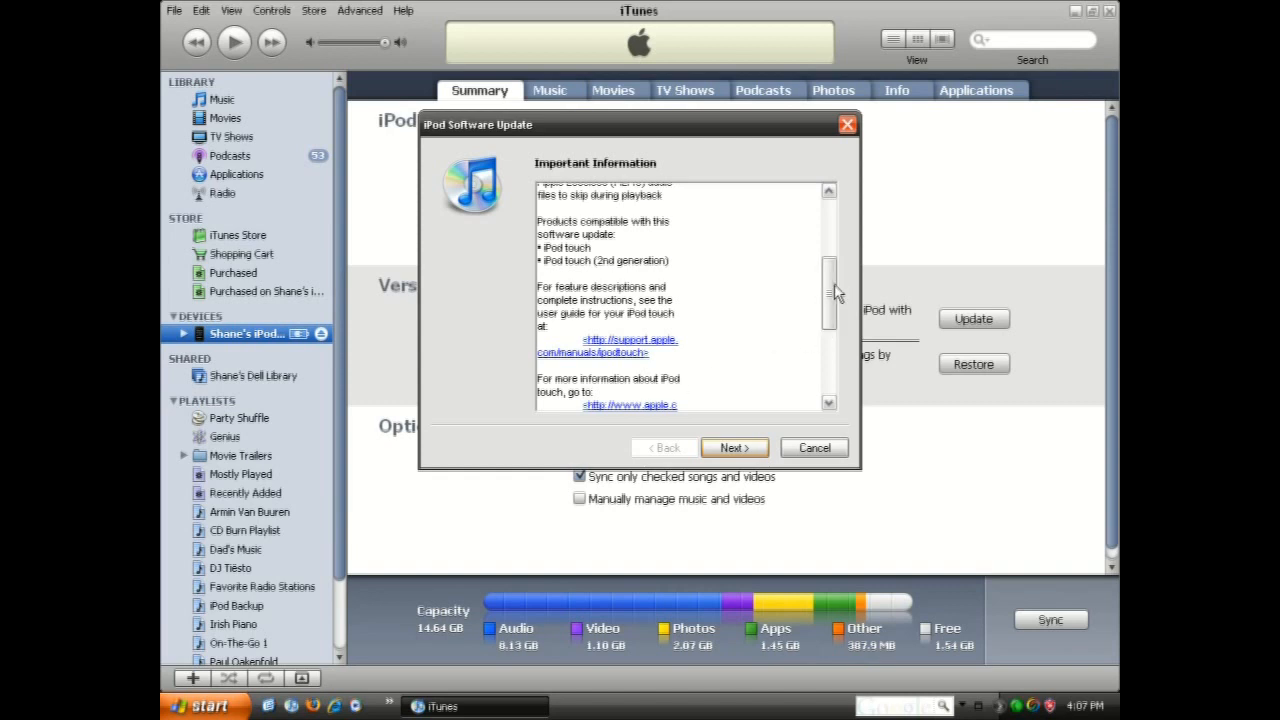
scroll(down, 3)
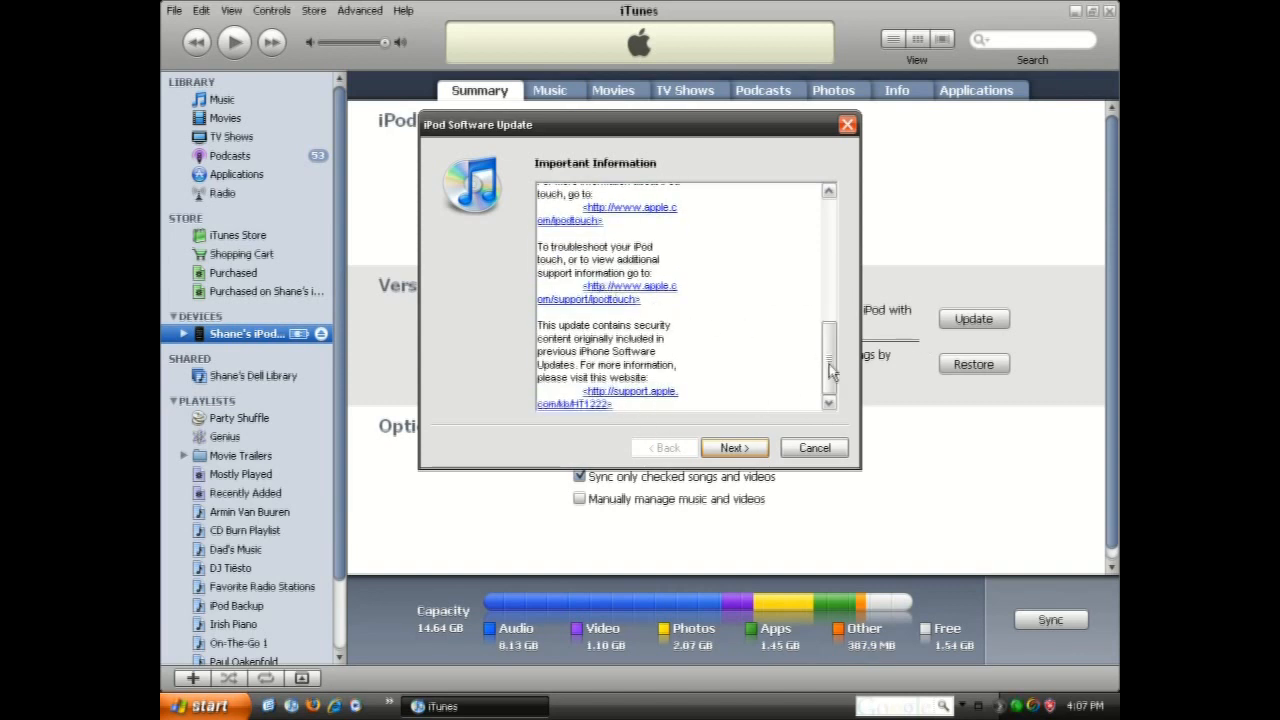
Continue past the release notes and agree to the Software License Agreement to start the download
click(734, 447)
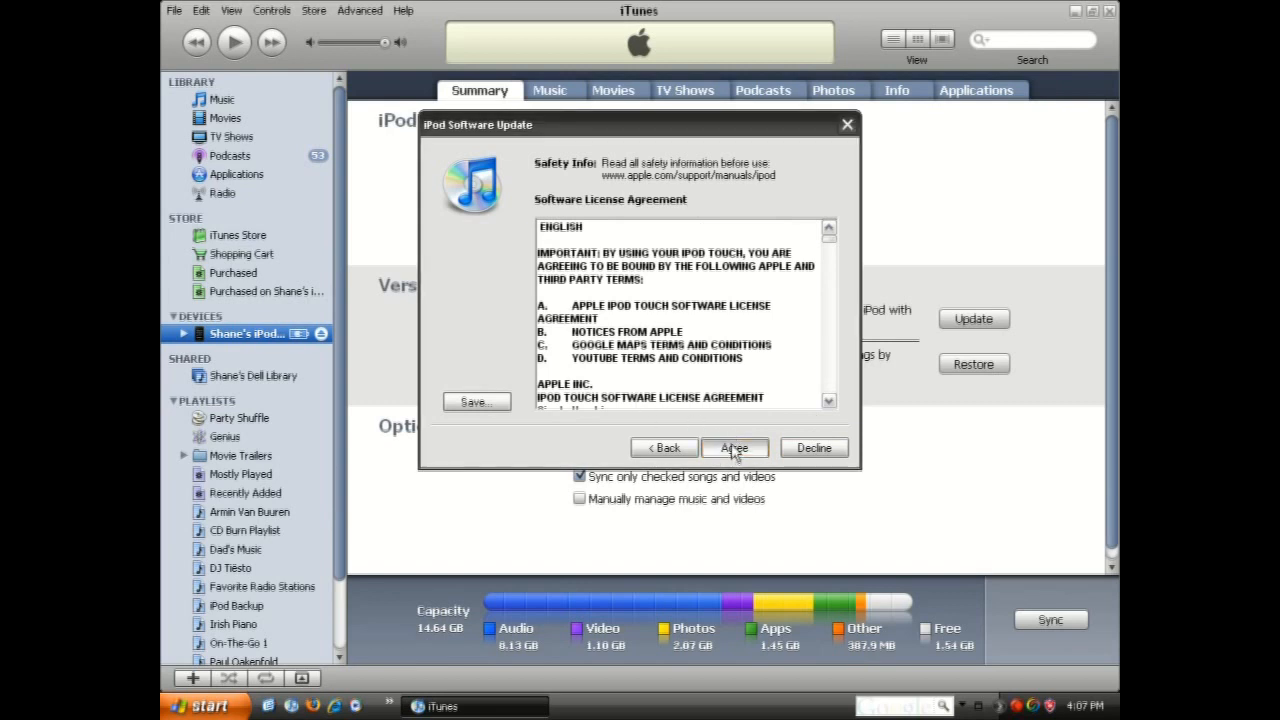
click(734, 447)
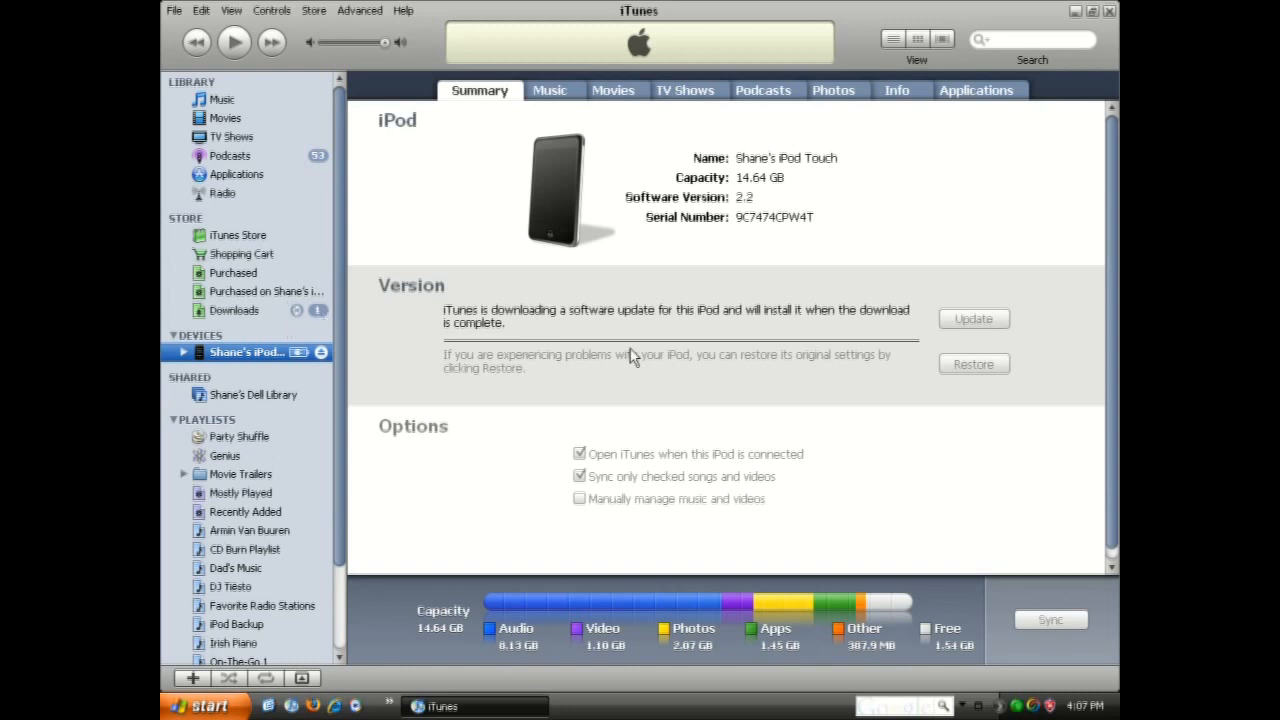
click(238, 310)
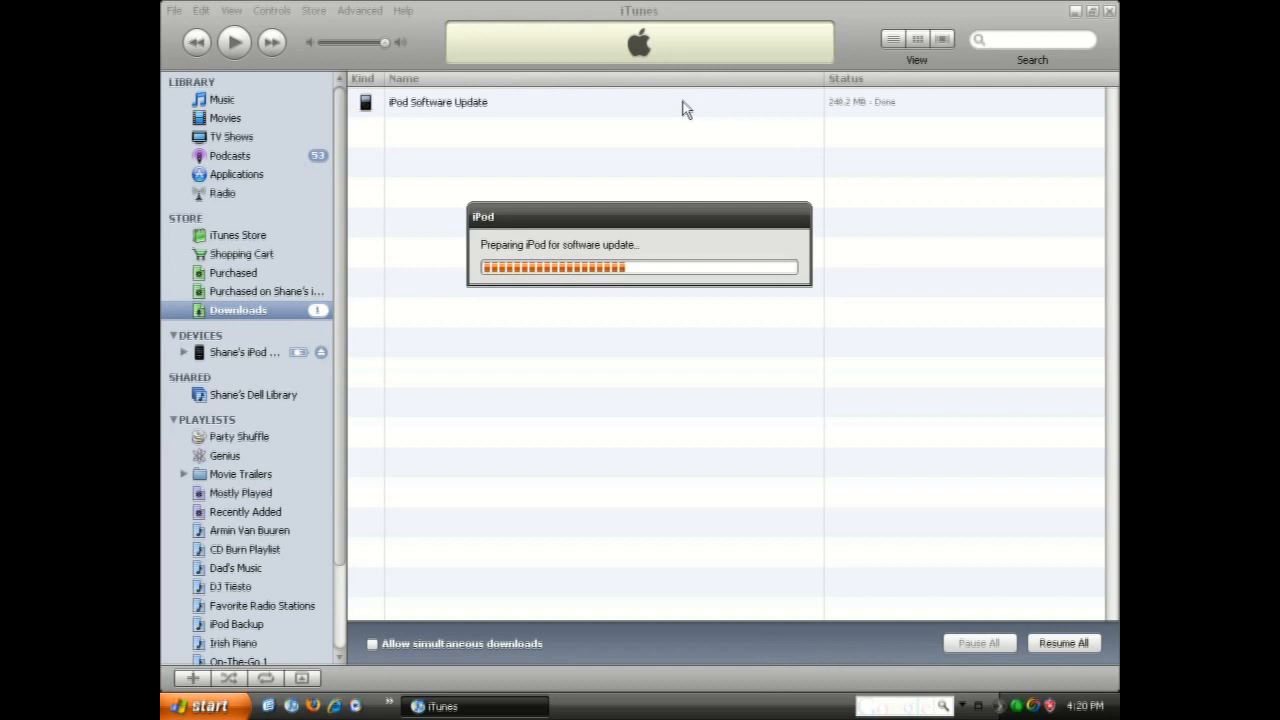
mouse_move(216, 147)
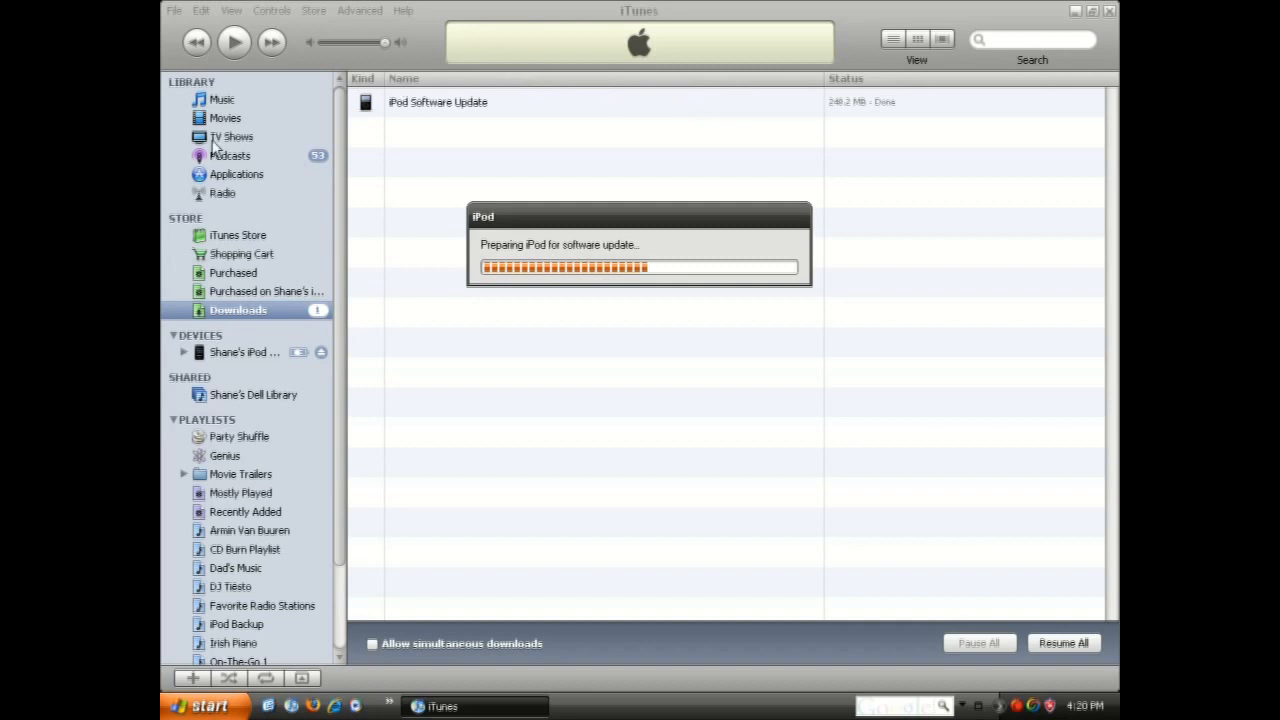
After the update finishes, dismiss the message saying the iPod is updated and restarting
click(205, 705)
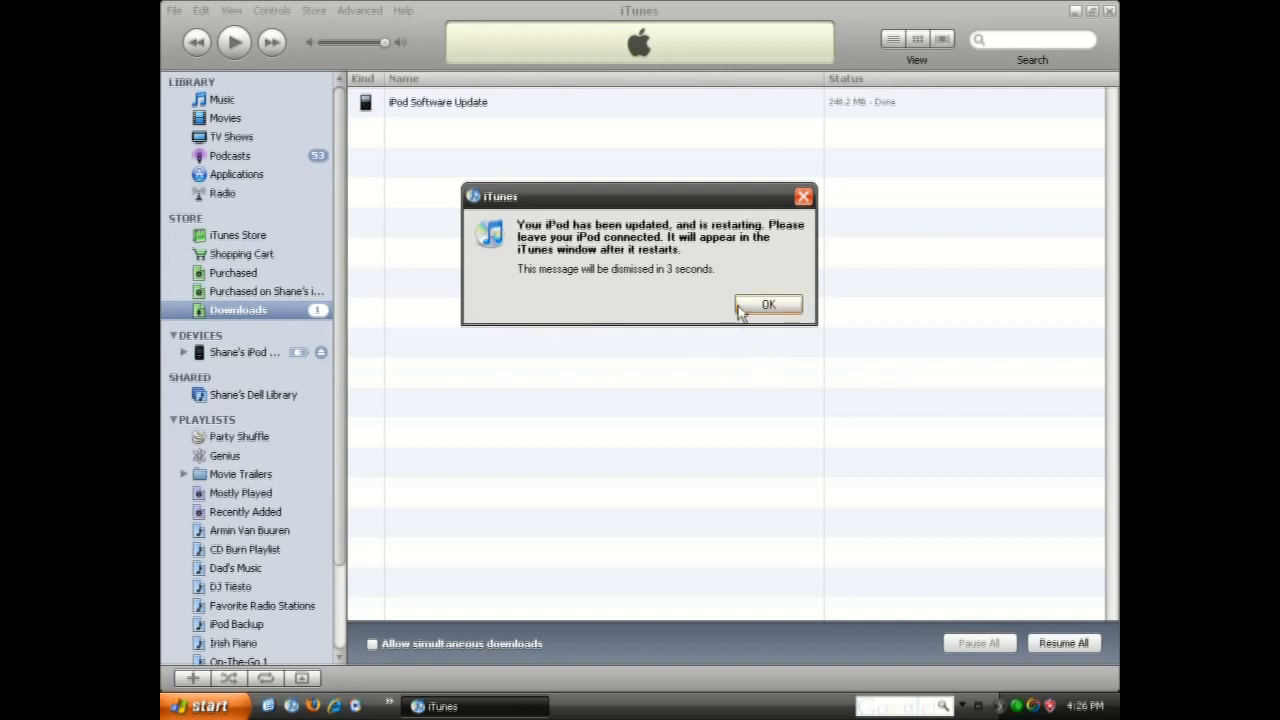
click(768, 304)
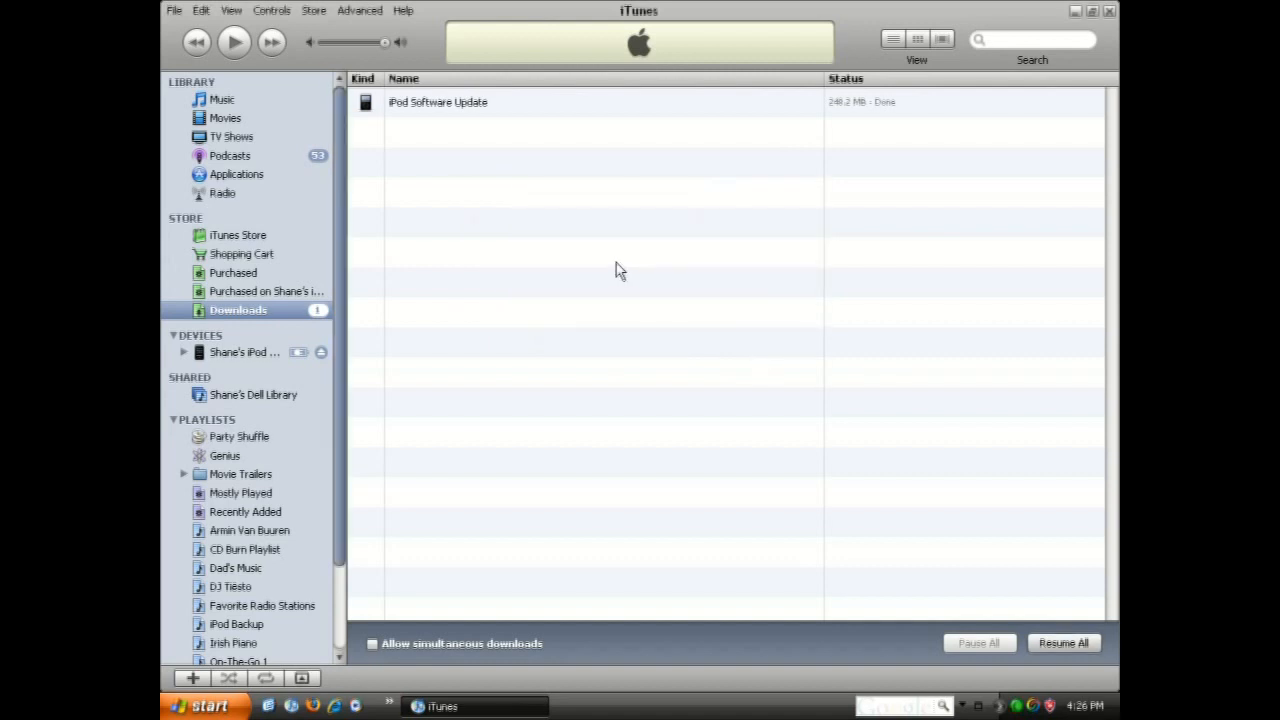